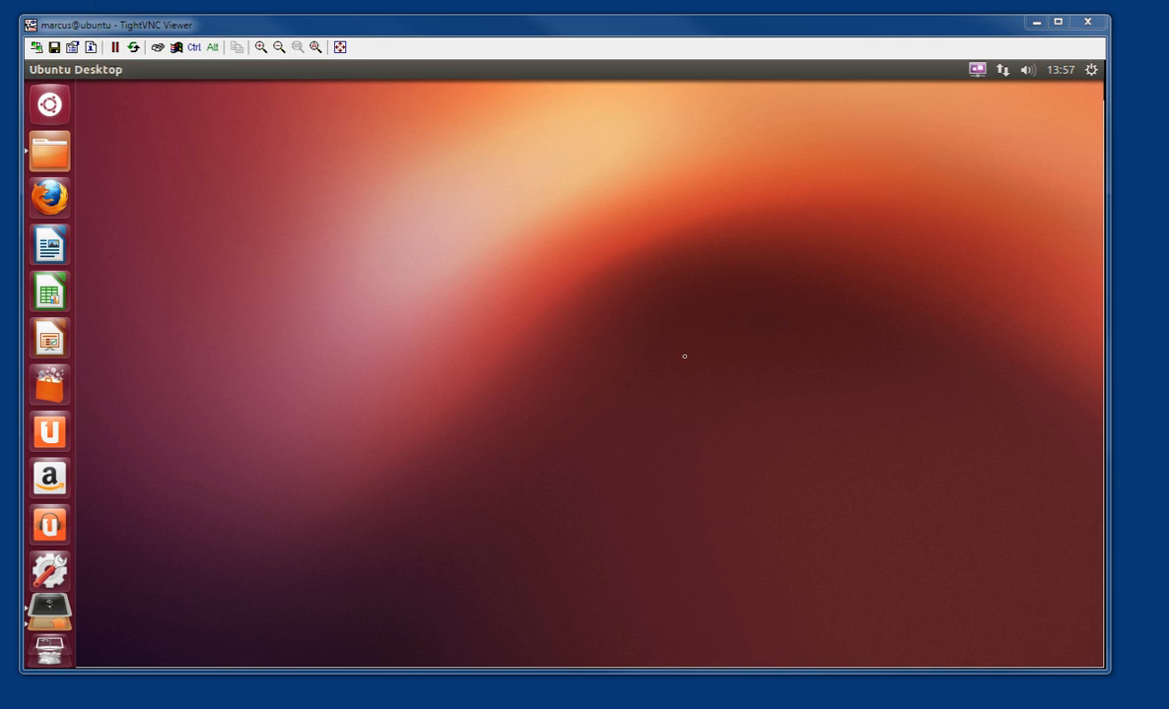
mouse_move(749, 315)
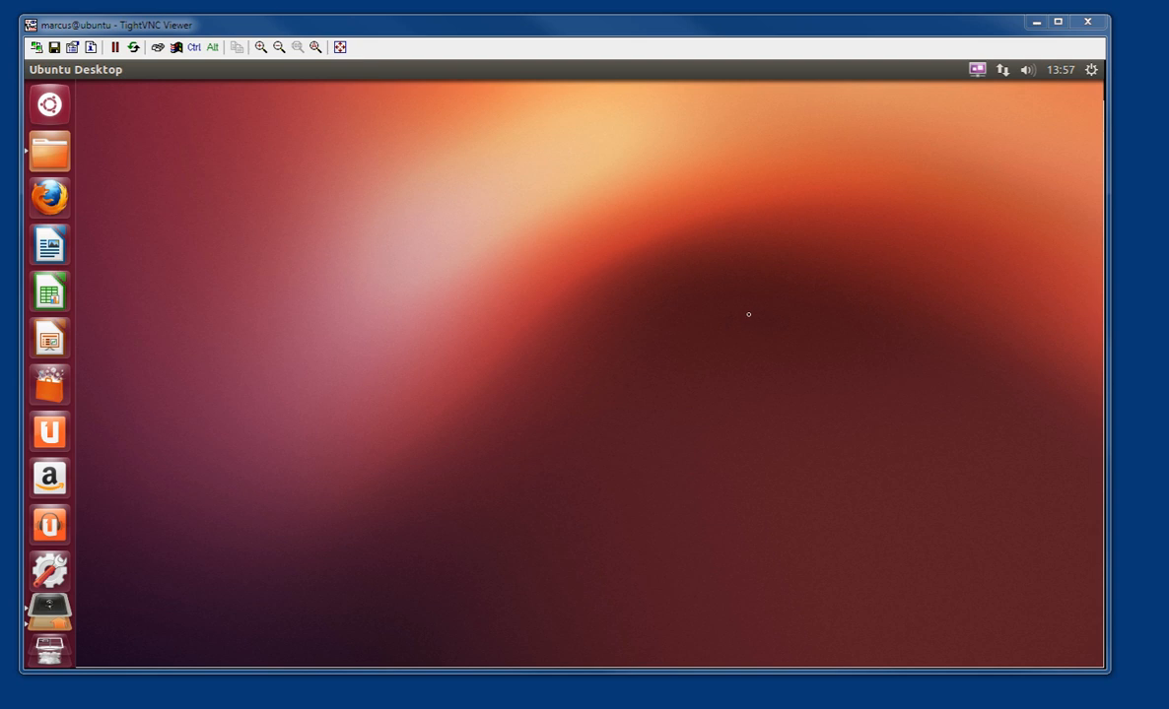
mouse_move(47, 197)
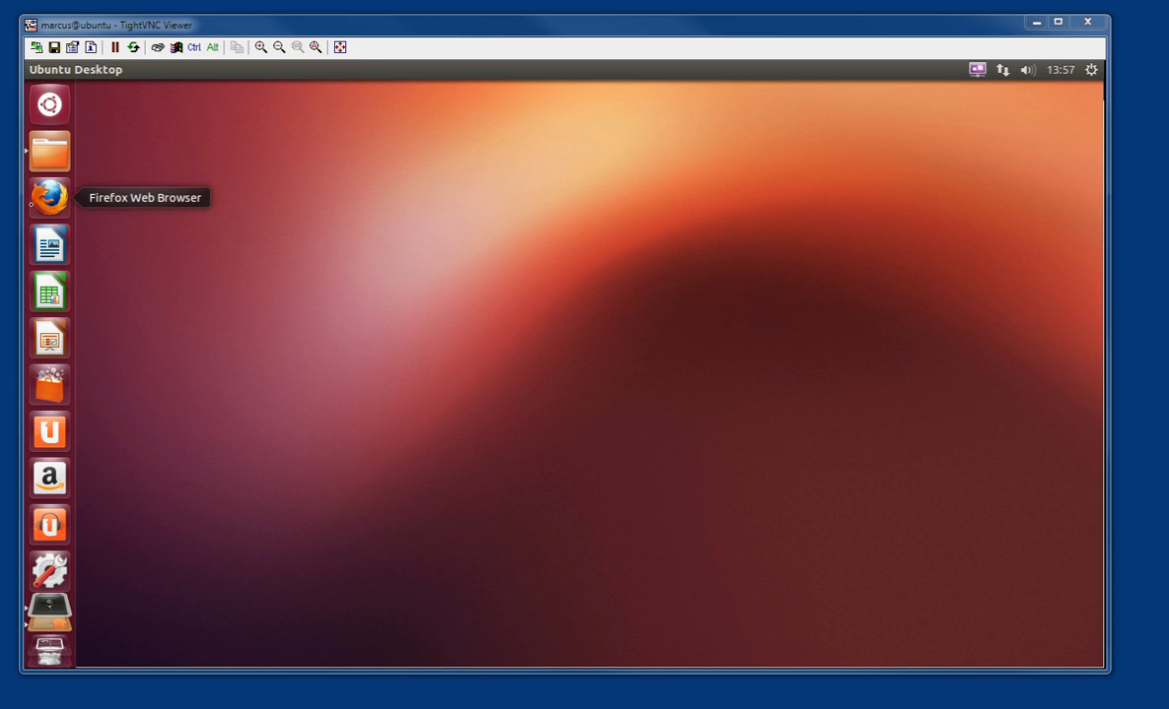
mouse_move(526, 221)
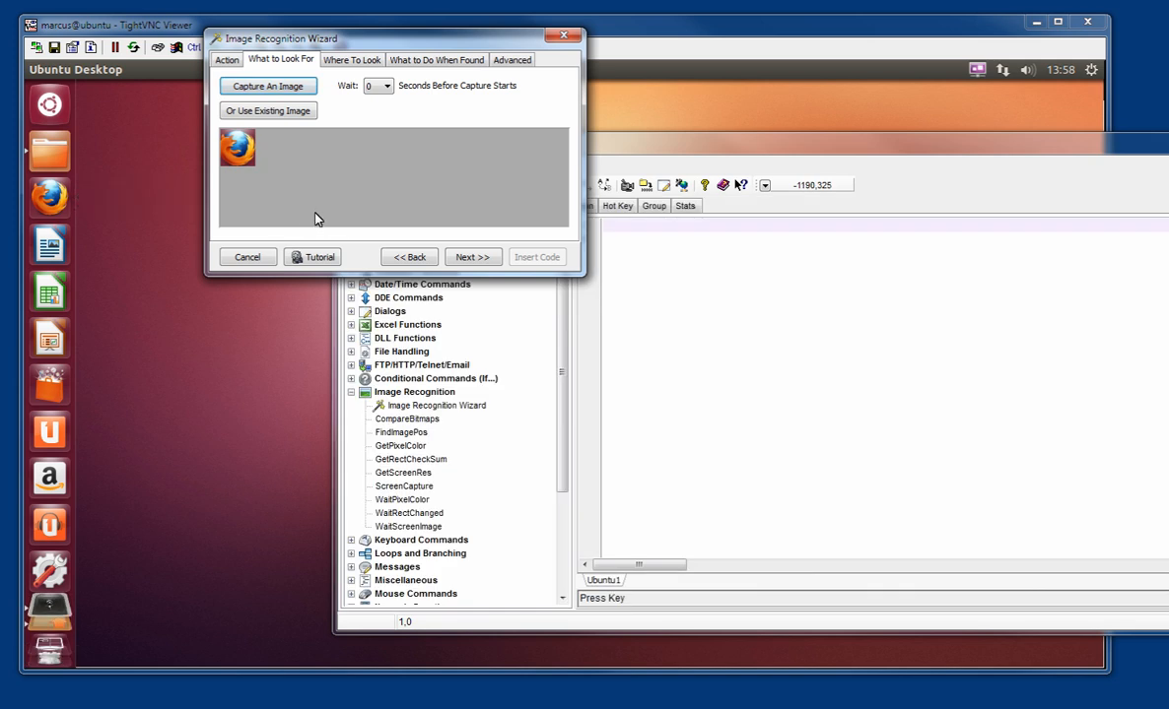
Step: Restrict the image search to the TightVNC Viewer window and set the action to Left Click at Center of Image
click(351, 59)
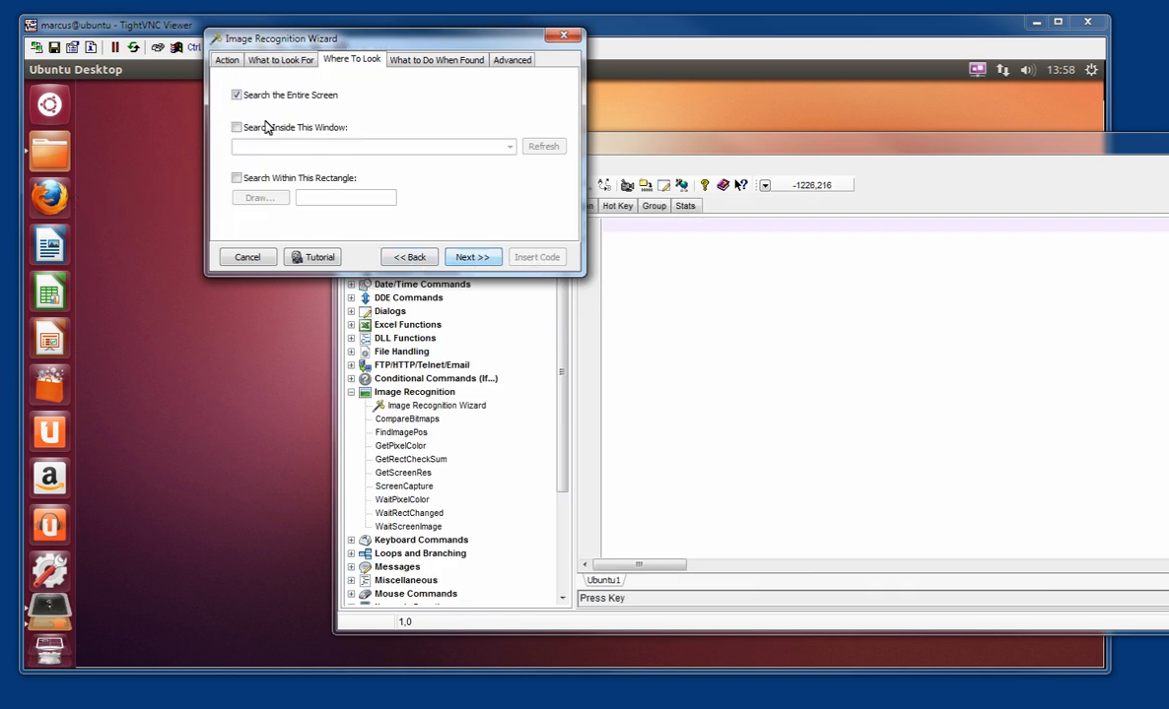
click(237, 126)
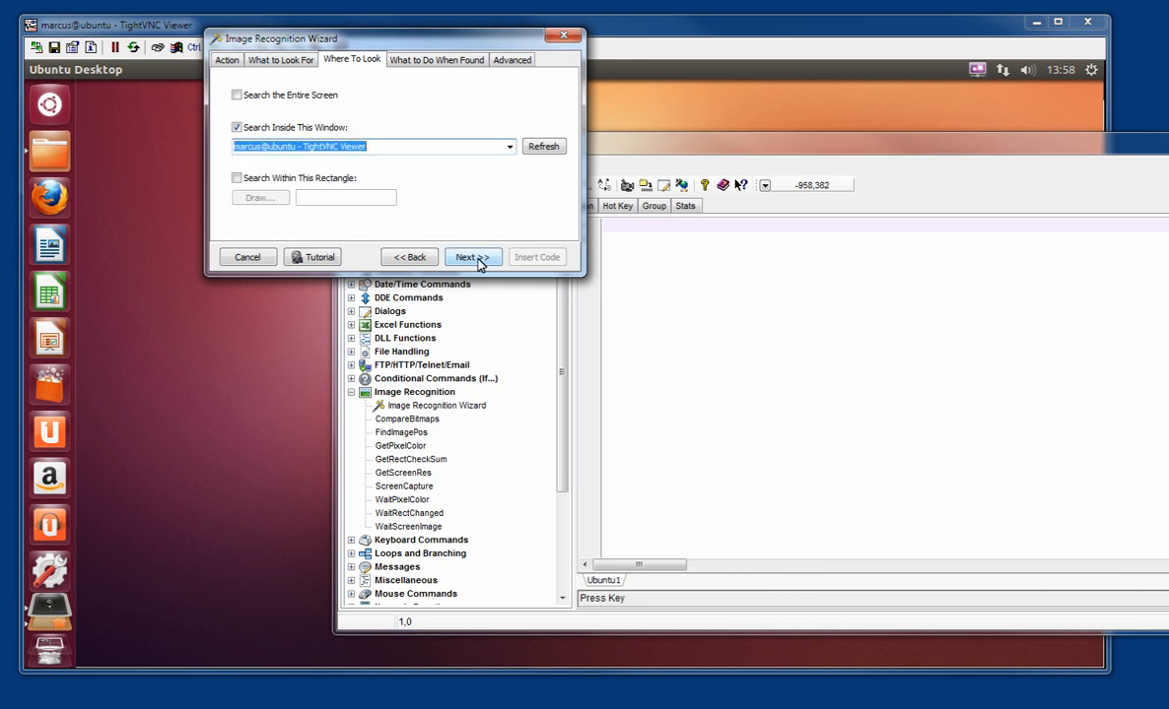
click(473, 256)
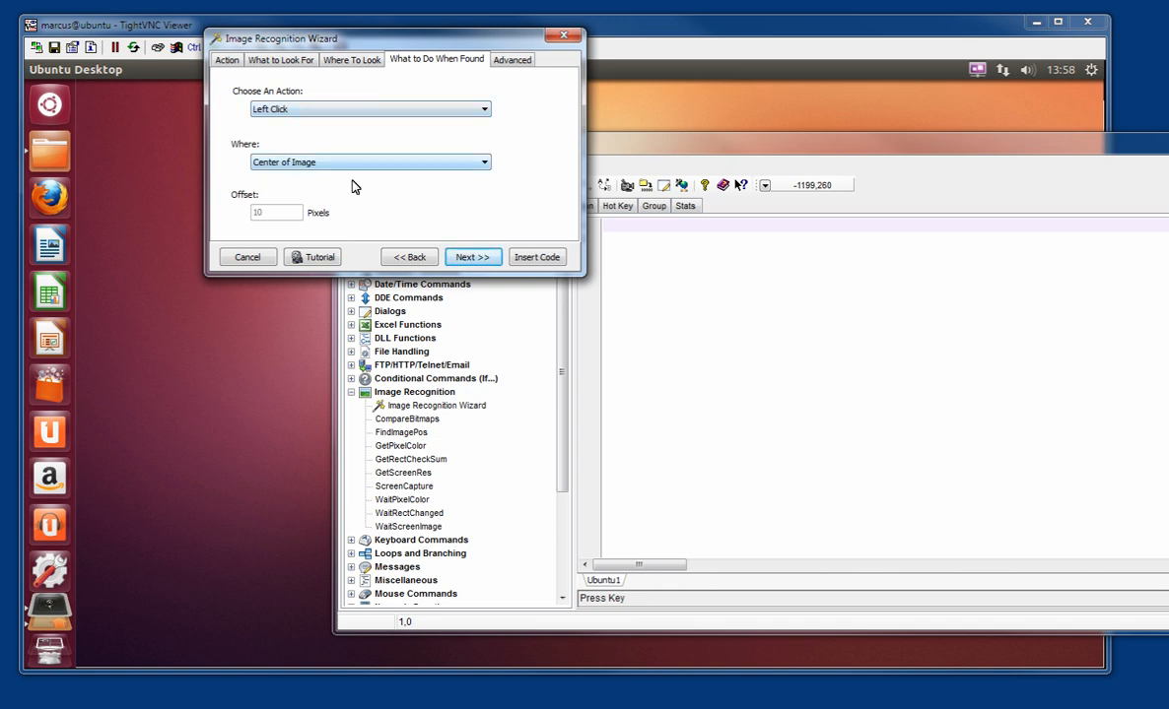
click(536, 256)
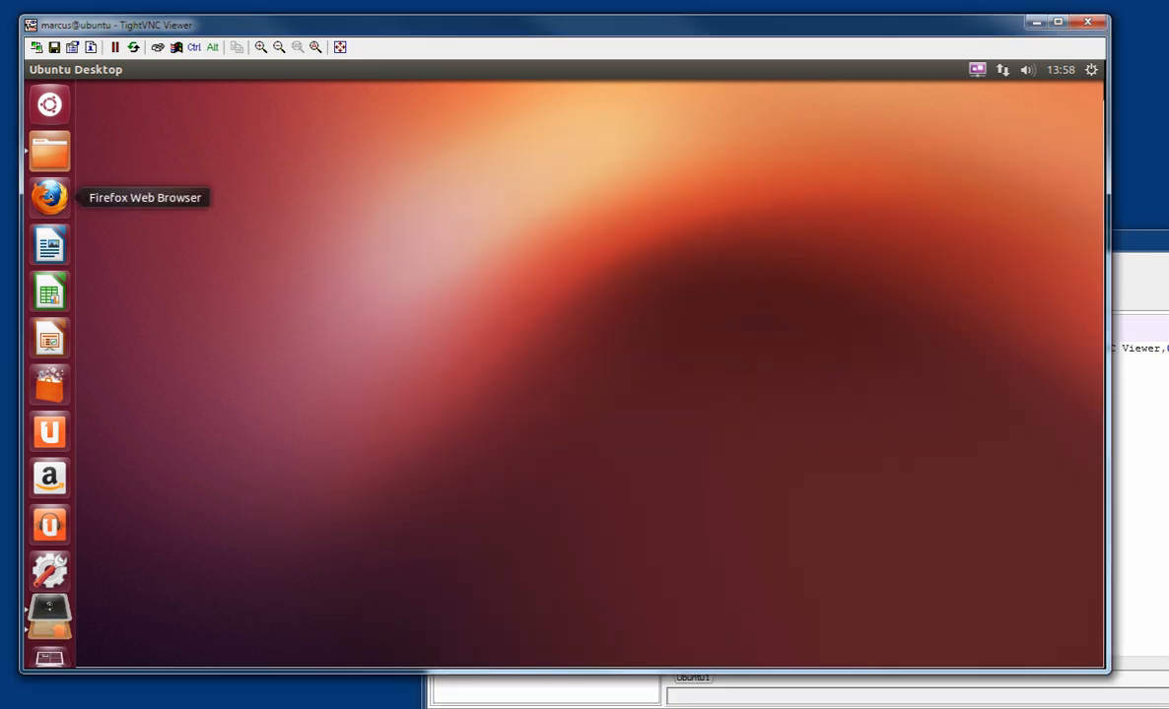
Step: Launch Firefox from the Ubuntu launcher so the Ubuntu Start Page with Google search appears
click(49, 197)
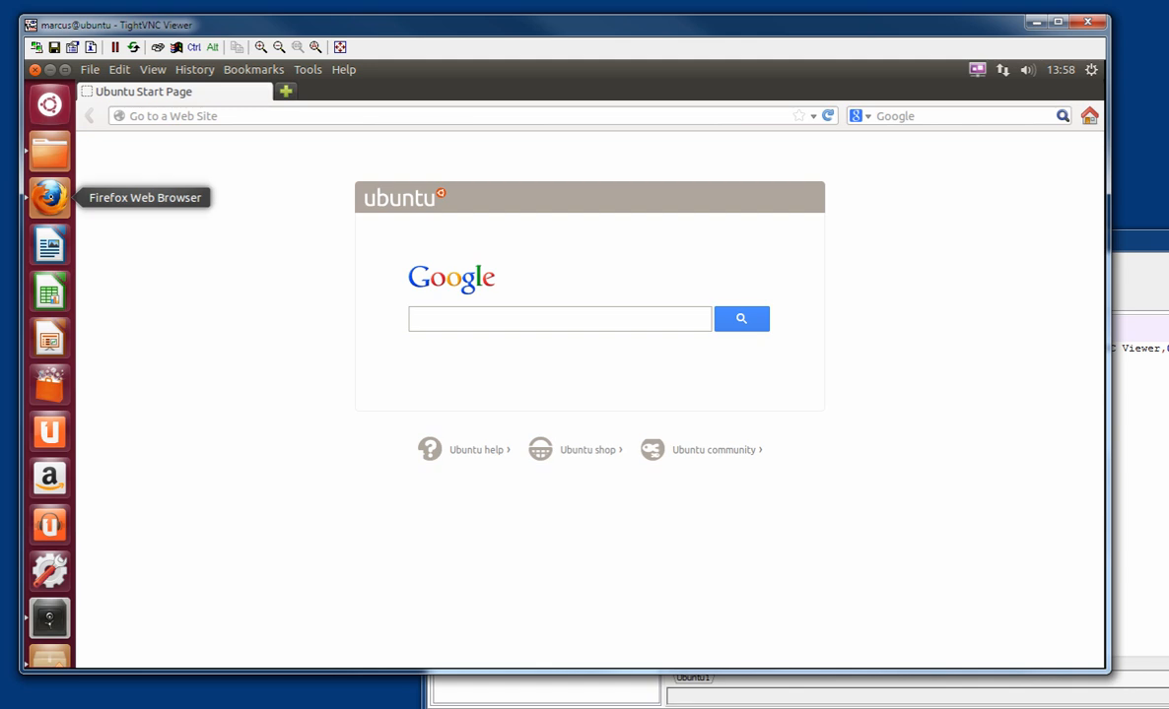
click(559, 319)
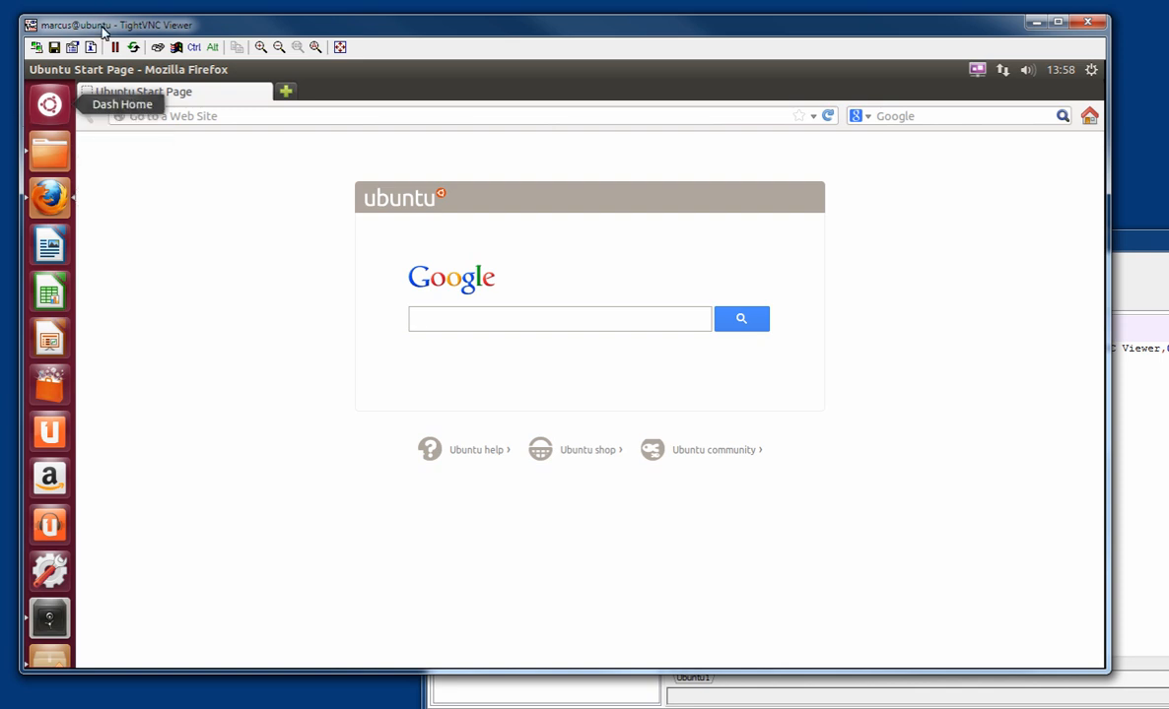
click(560, 319)
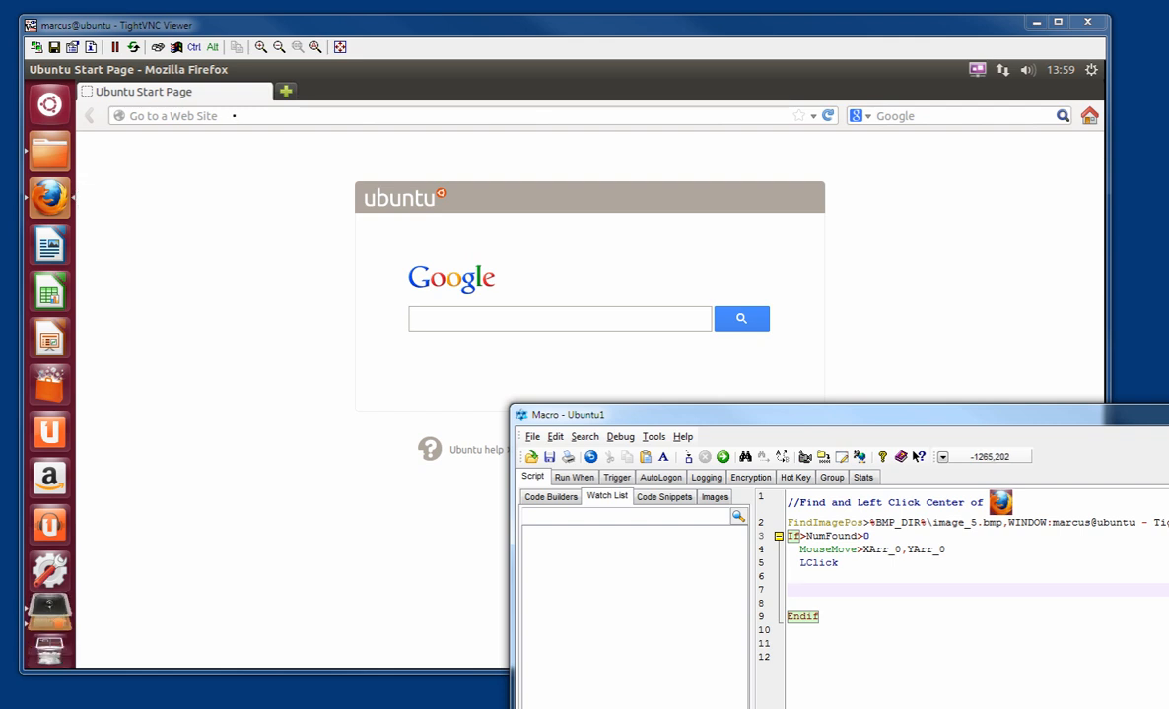
Step: Add a Wait-for-image step that captures the Ubuntu Start Page tab as the image to wait for
click(560, 319)
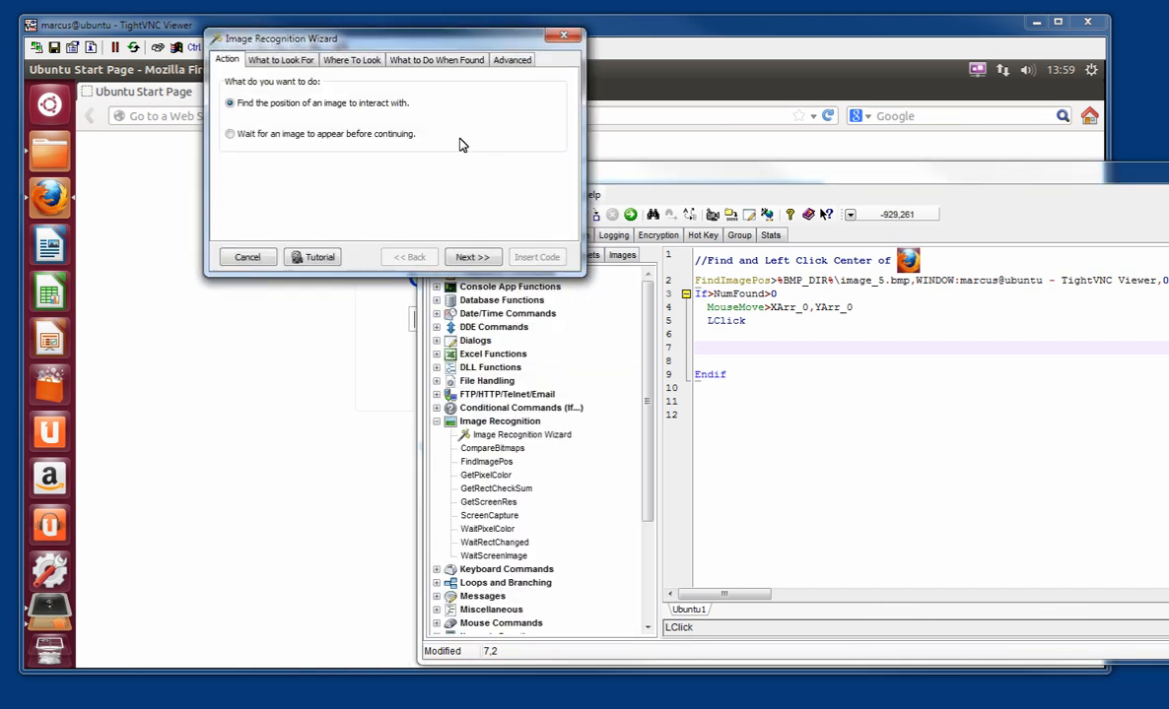
click(229, 134)
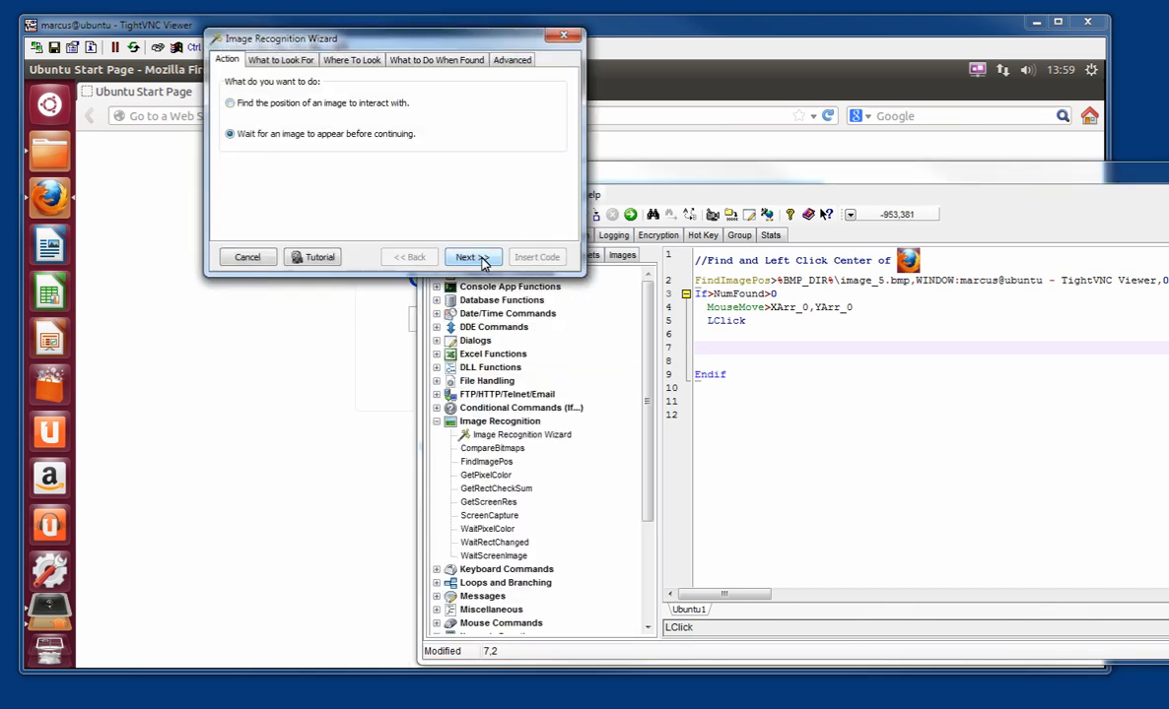
click(473, 256)
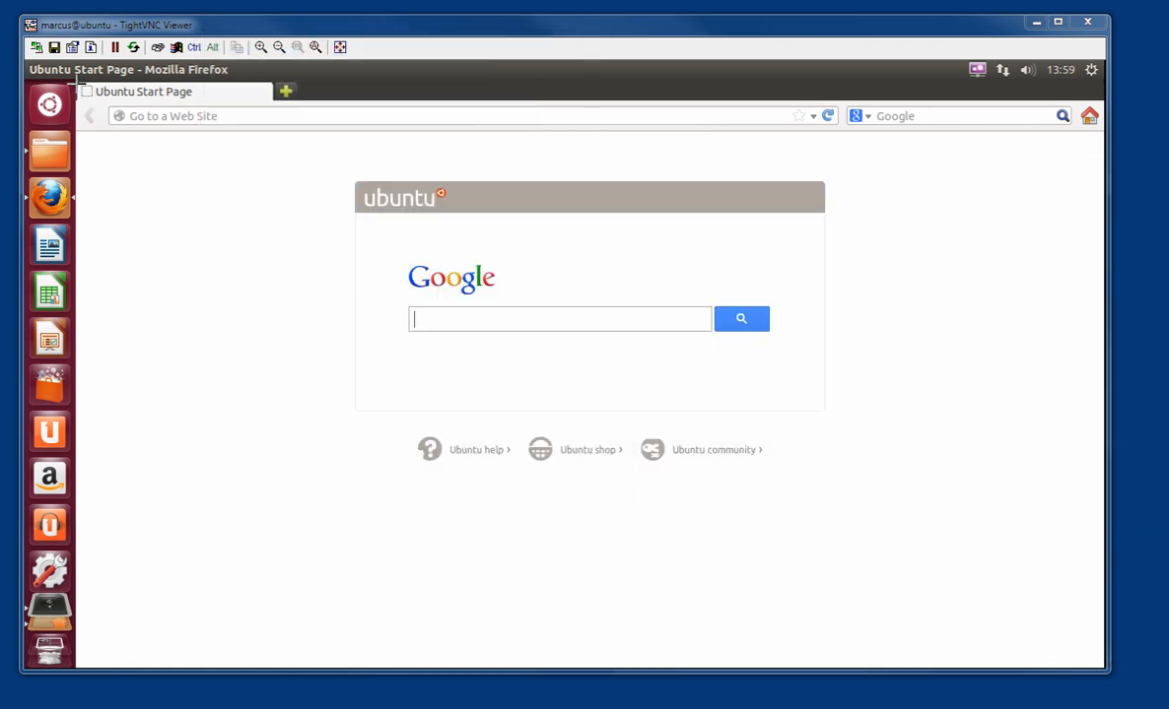
mouse_move(142, 91)
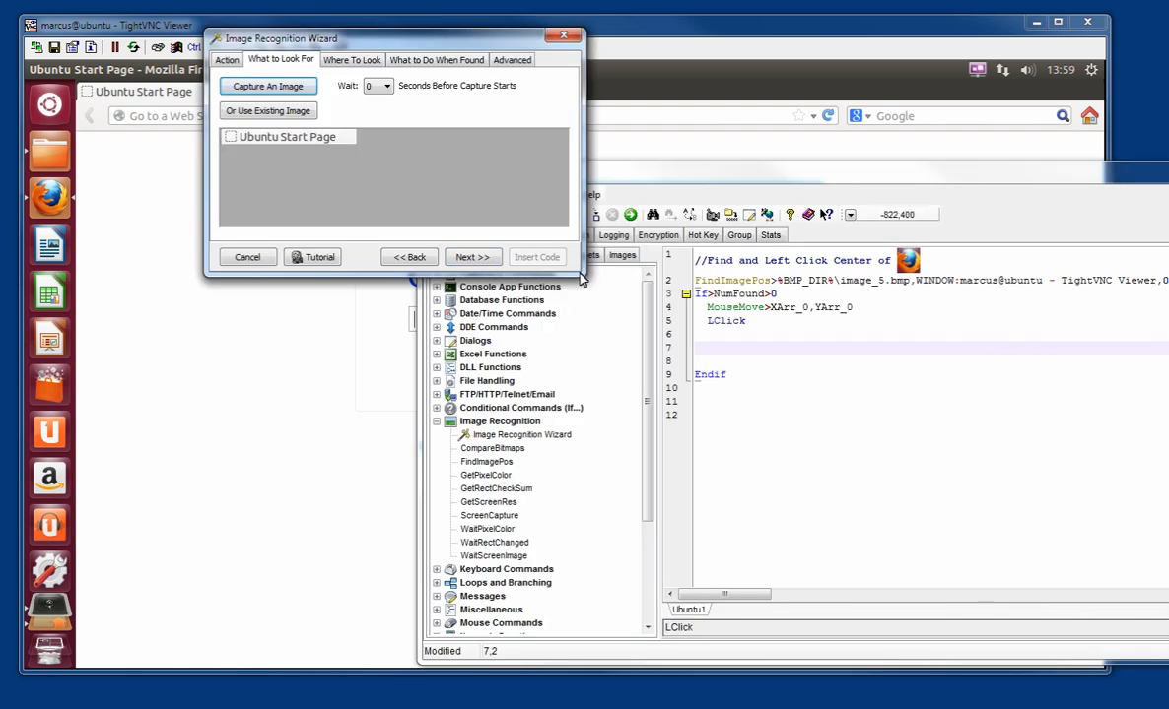
click(473, 256)
text(Send>Fly Fishin)
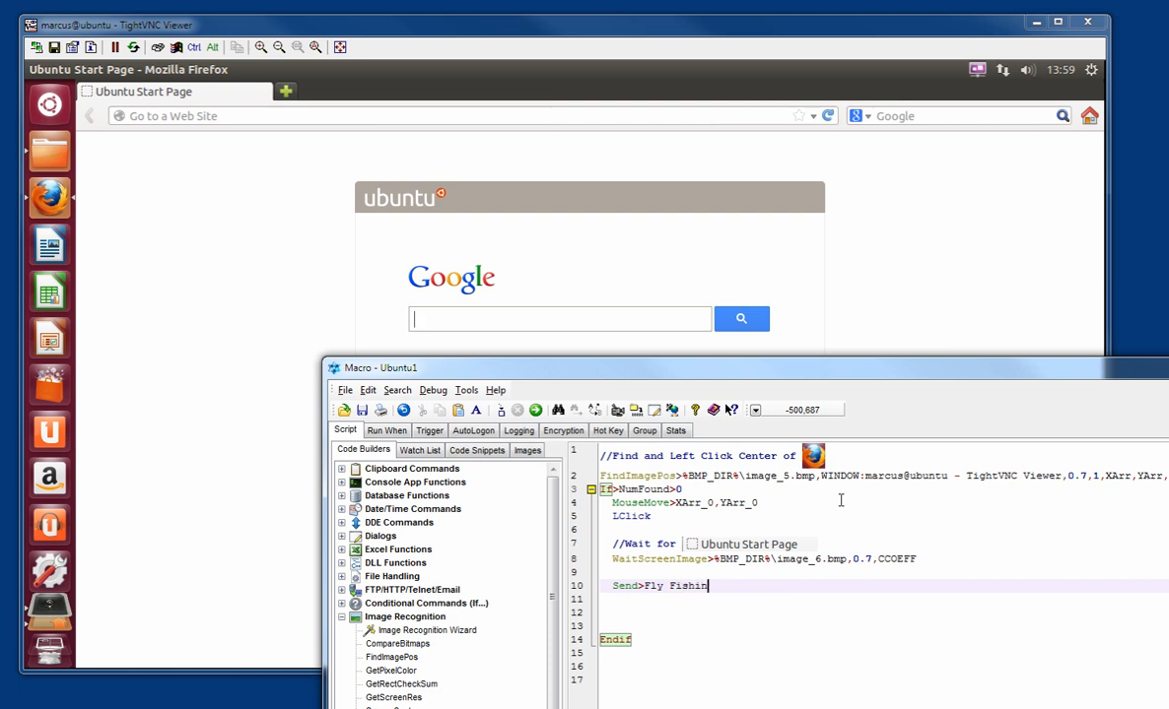
Step: After the WaitScreenImage line, add Send>Fly Fishing and a Press Enter line to the script
text(Press Enter)
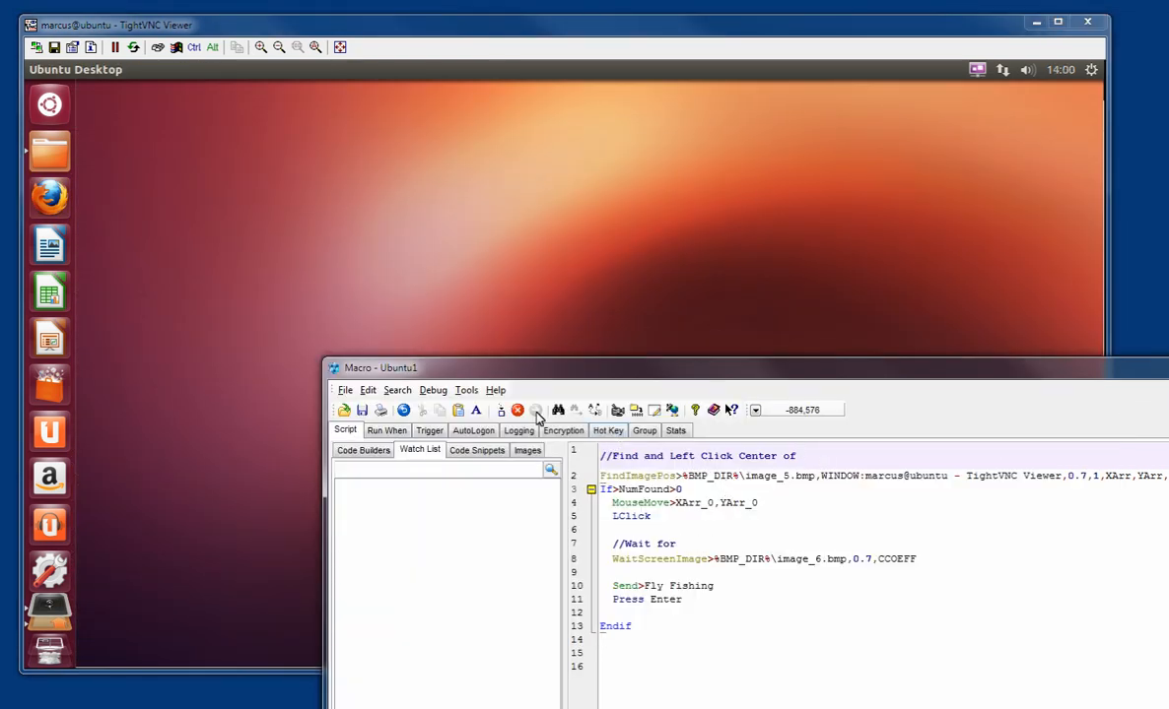
Step: Run the finished script so it clicks Firefox in the VNC window and reaches the Google start page
click(49, 197)
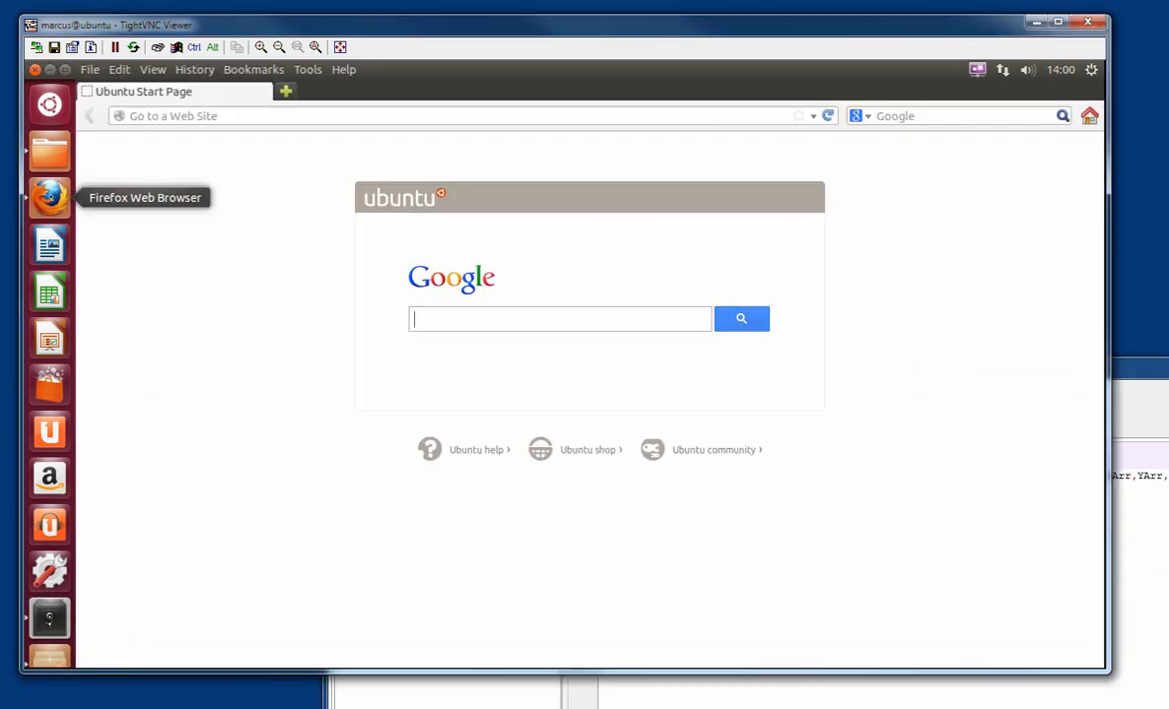